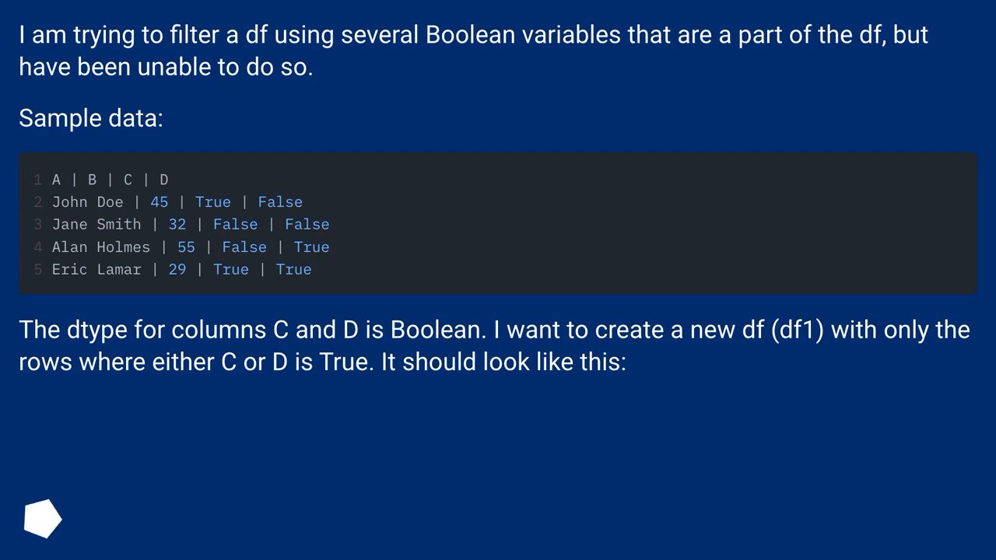
# Advance past the Boolean-column question to the Solution 3 slide using query("C or D")
pyautogui.scroll(-3)
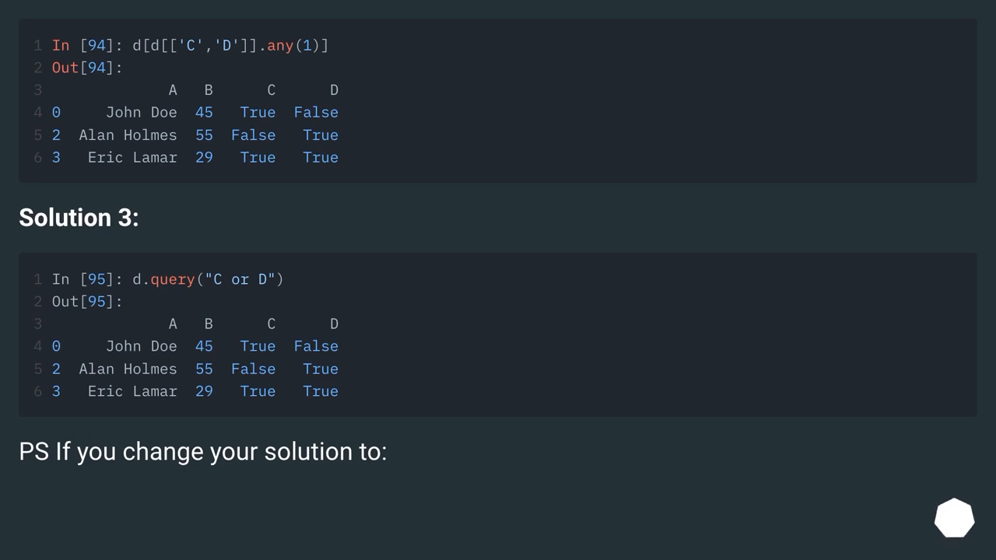
# Advance to the slide building the students DataFrame of names, products and sales
pyautogui.scroll(-3)
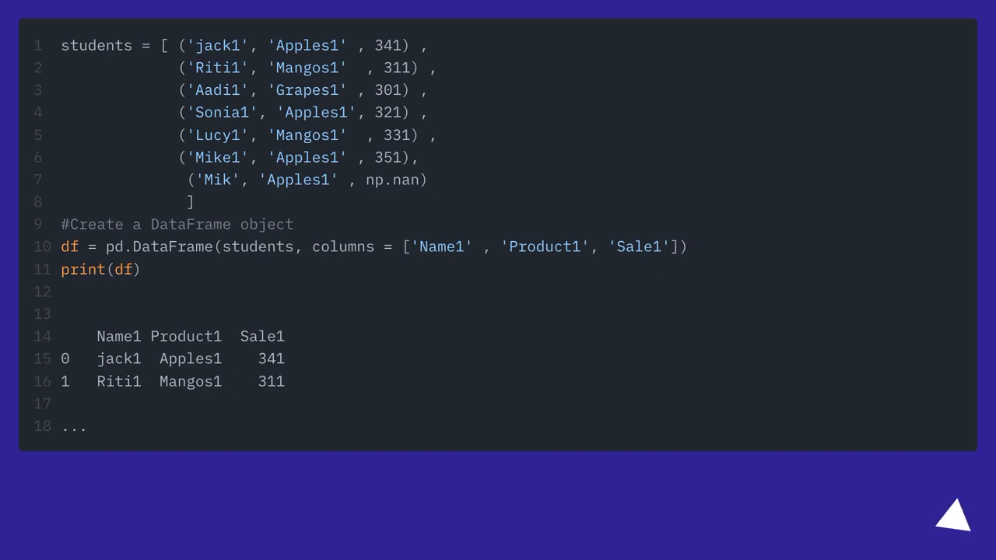
# Step through the Product, non-null, Sale and isin filtering slides to the thispointer.com credit
pyautogui.scroll(-3)
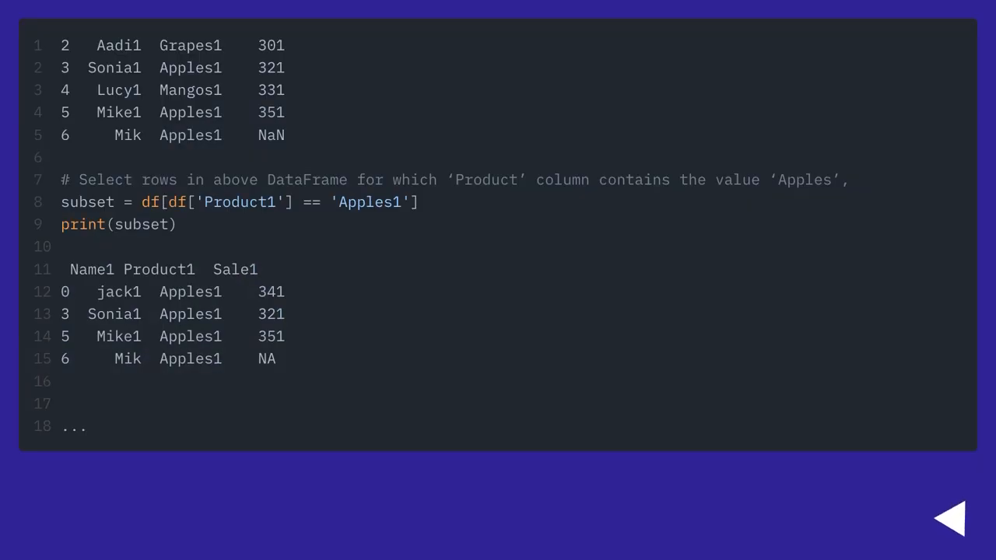
pyautogui.click(957, 520)
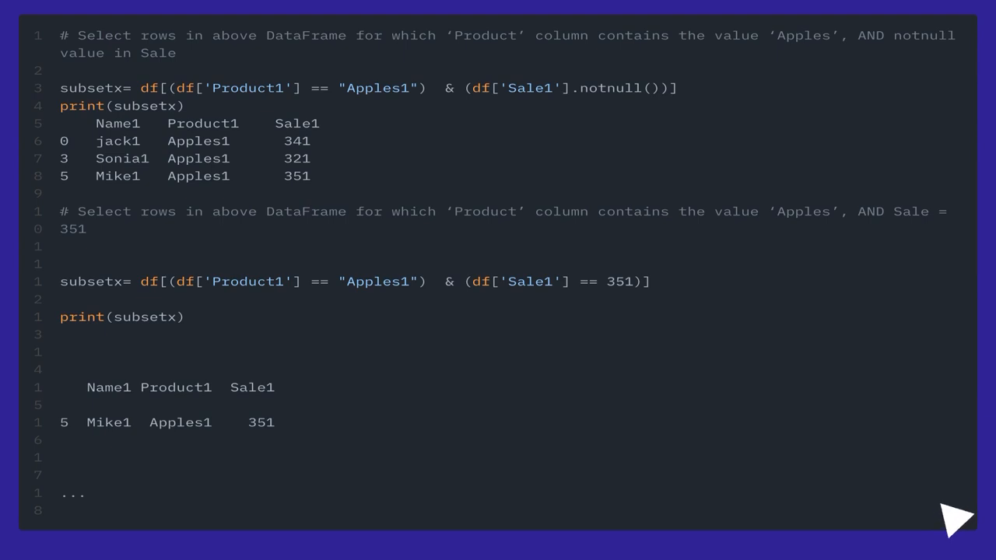
pyautogui.moveTo(956, 517)
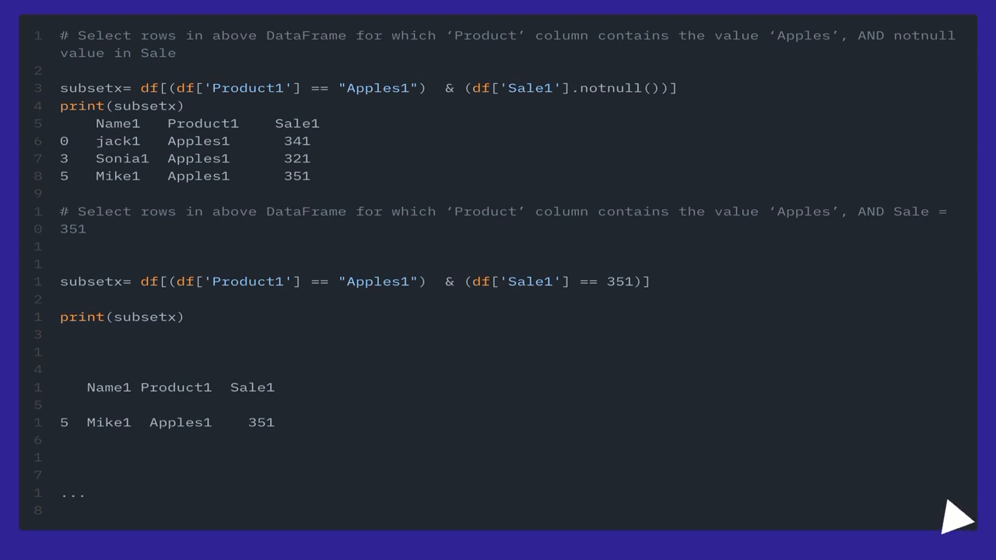
pyautogui.click(957, 519)
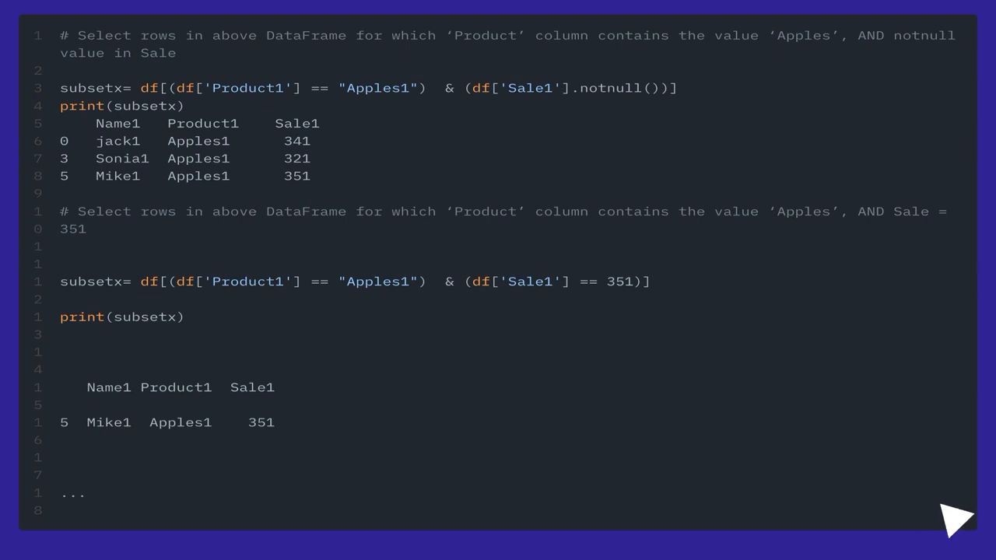
pyautogui.scroll(-3)
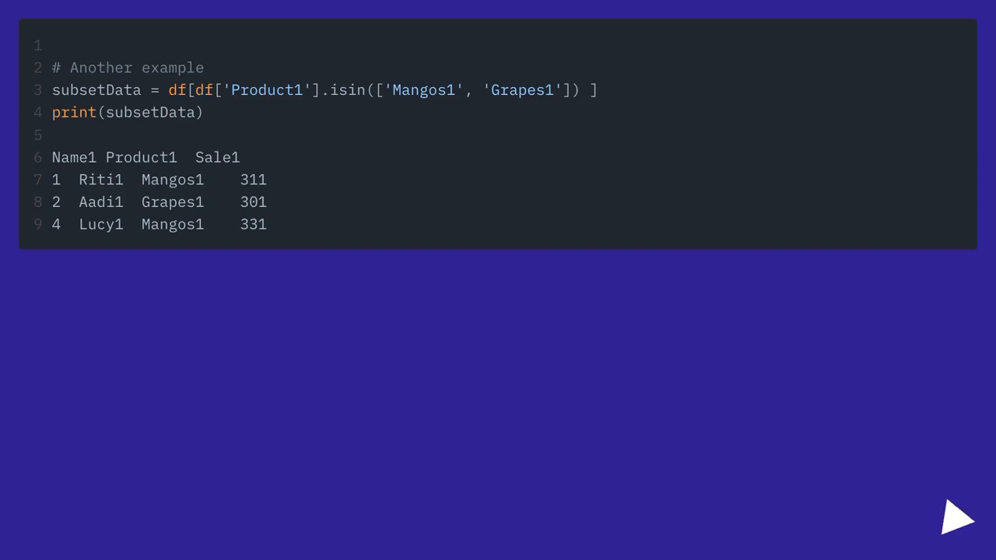
pyautogui.click(957, 519)
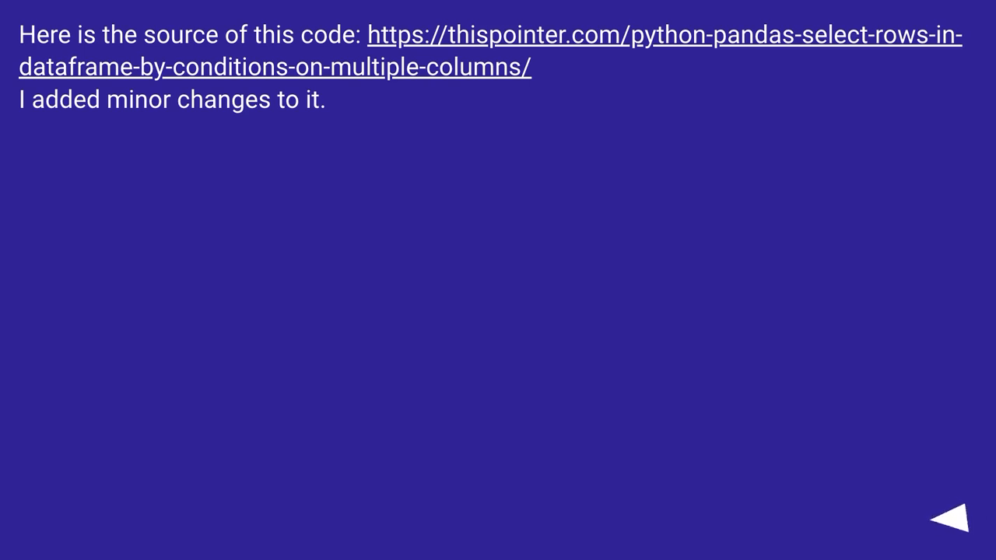
pyautogui.click(955, 522)
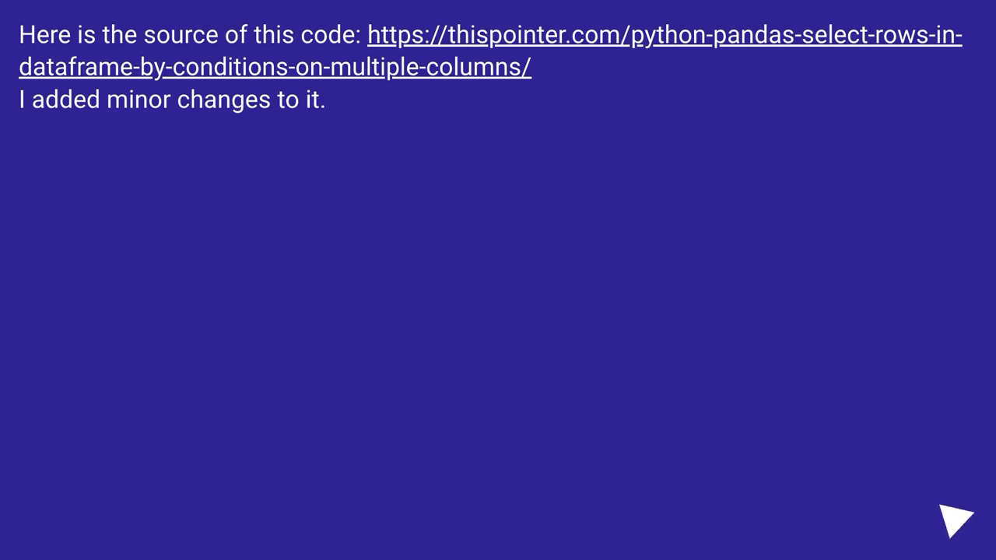